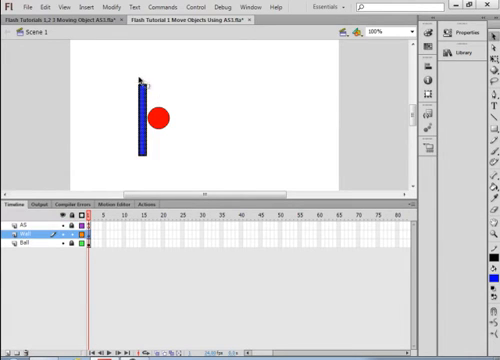
{"action": "mouse_move", "coordinate": [180, 182]}
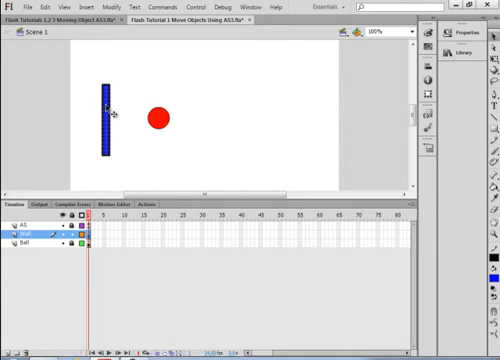
Step: Drag the blue wall rectangle to the right side of the stage, past the red ball
{"action": "left_click_drag", "start_coordinate": [108, 116], "coordinate": [320, 116]}
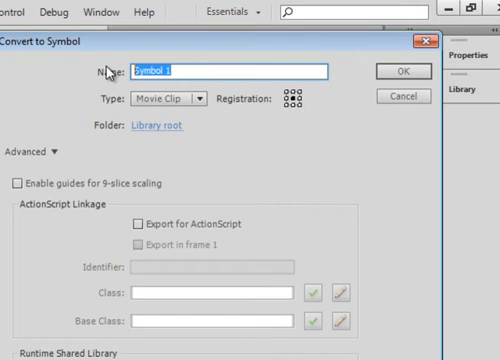
Step: Convert the wall to a Movie Clip symbol named WallR_mc and confirm
{"action": "type", "text": "WallR"}
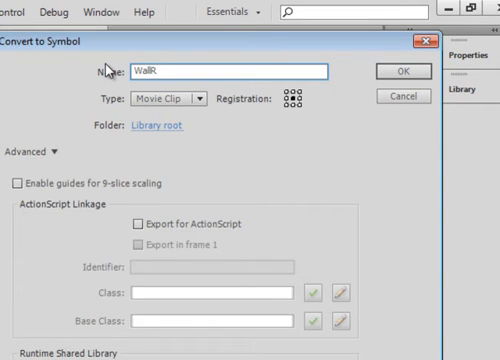
{"action": "type", "text": "_"}
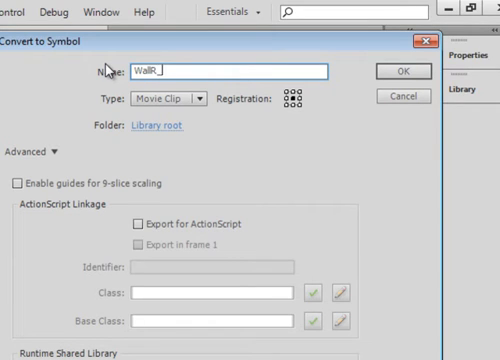
{"action": "type", "text": "mc"}
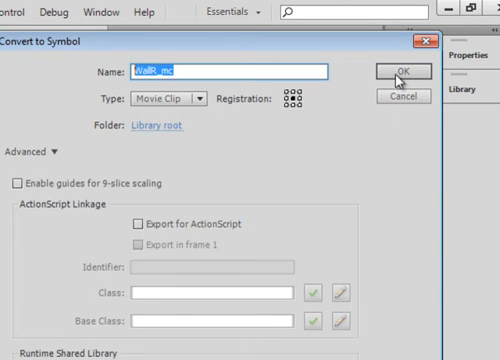
{"action": "left_click", "coordinate": [412, 72]}
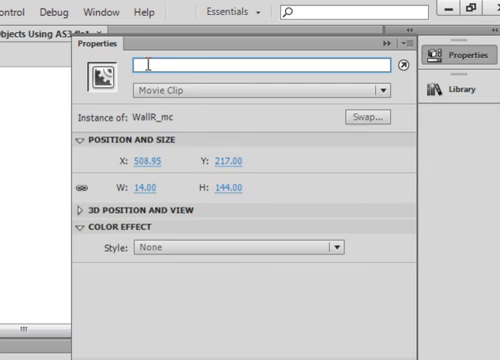
Step: Set the wall instance's name to WallR_mc in the Properties panel
{"action": "type", "text": "WallR_mc))"}
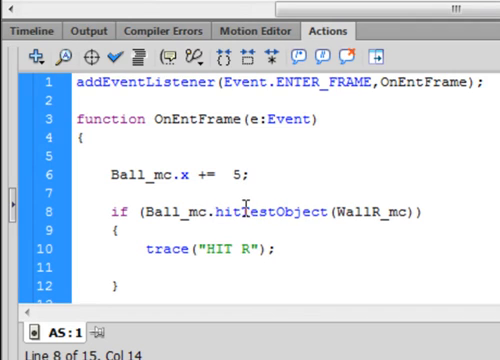
Step: Point the hitTestObject check at WallR_mc so the script traces "HIT R" on collision
{"action": "double_click", "coordinate": [290, 212]}
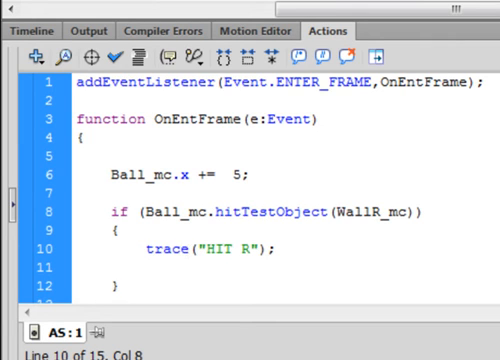
{"action": "scroll", "scroll_direction": "down", "scroll_amount": 3}
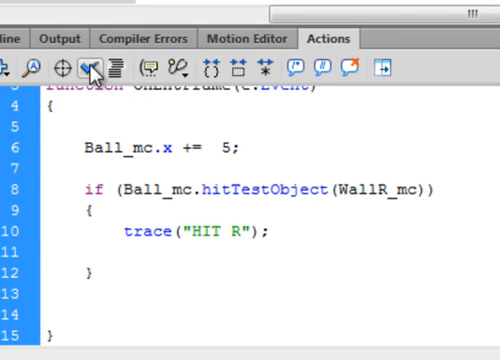
{"action": "left_click", "coordinate": [144, 38]}
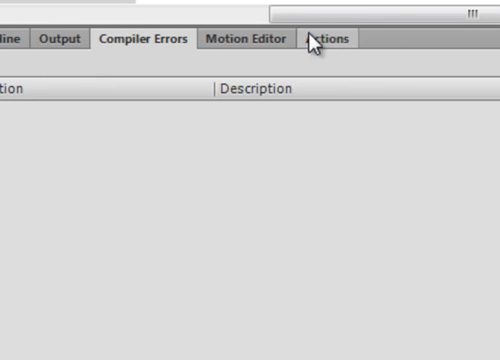
{"action": "left_click", "coordinate": [328, 38]}
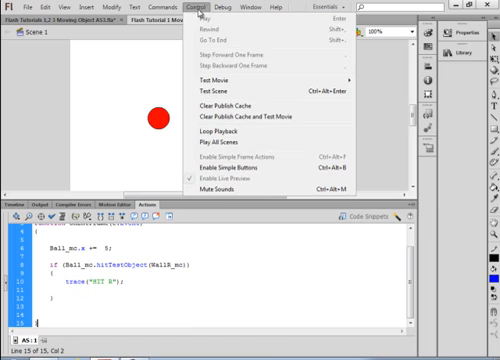
{"action": "mouse_move", "coordinate": [220, 74]}
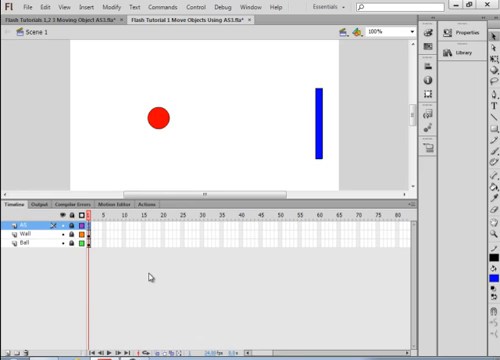
{"action": "mouse_move", "coordinate": [168, 232]}
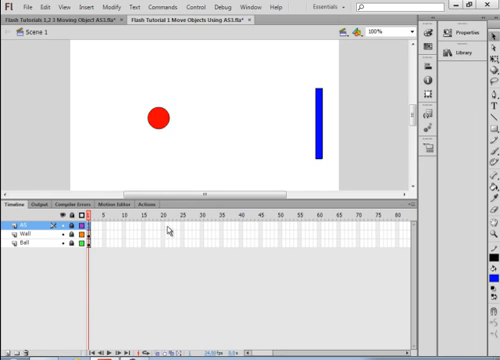